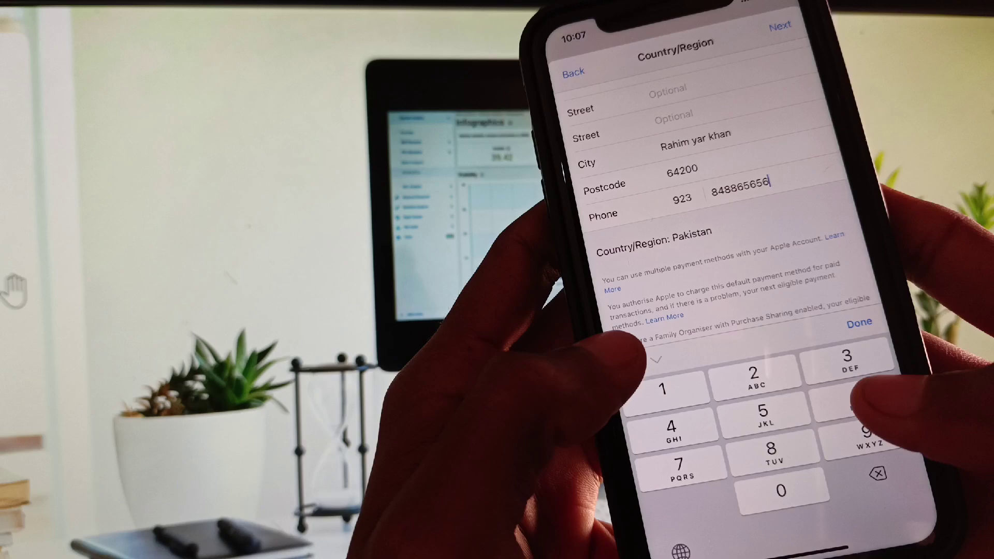
{"action": "left_click", "coordinate": [877, 473]}
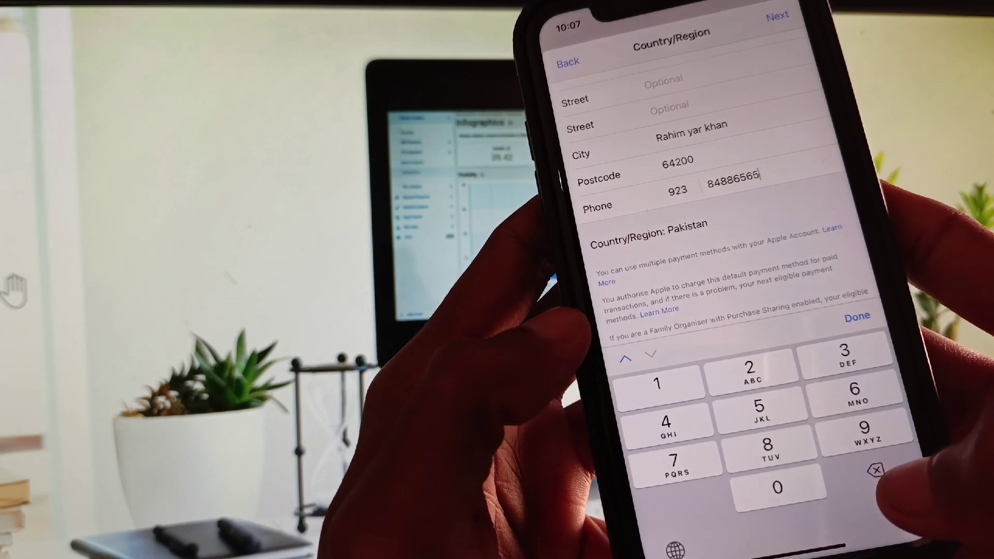